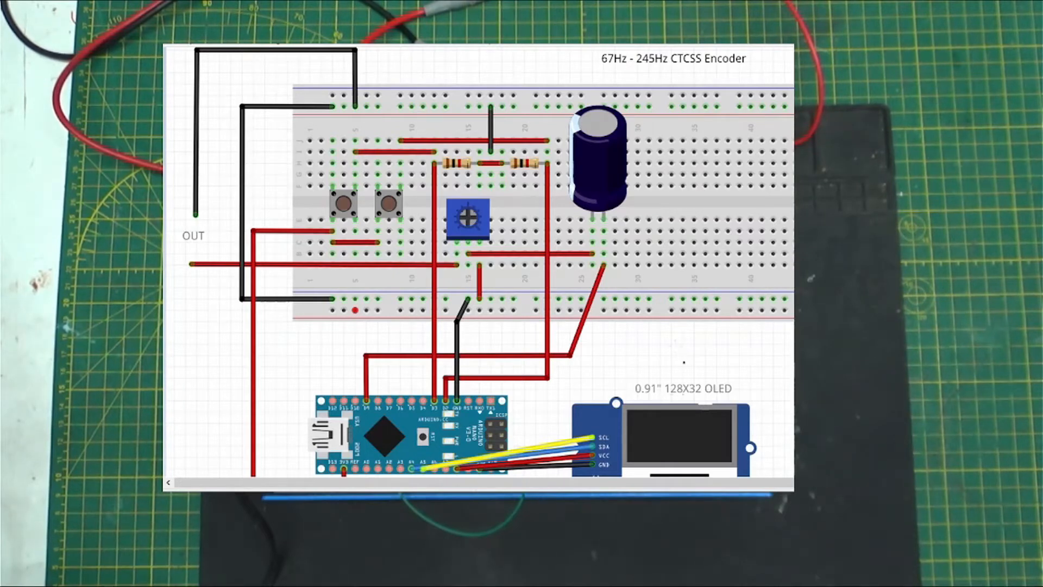
mouse_move(675, 427)
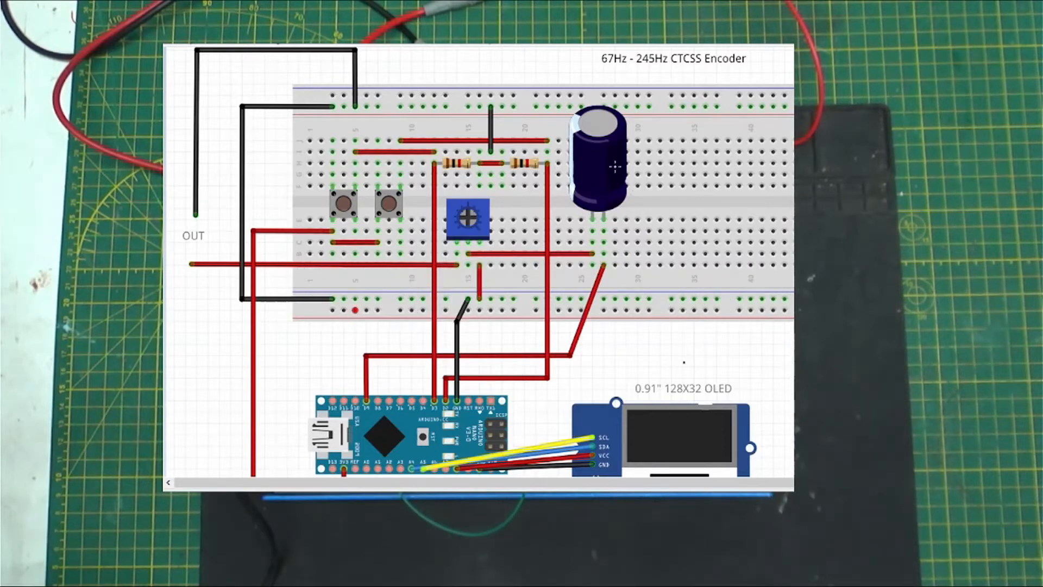
mouse_move(607, 169)
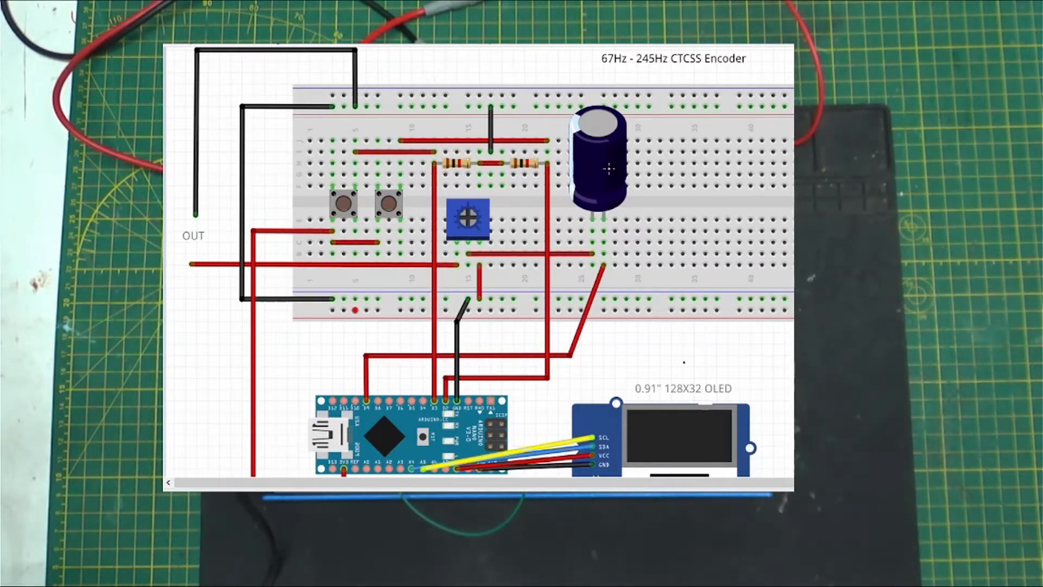